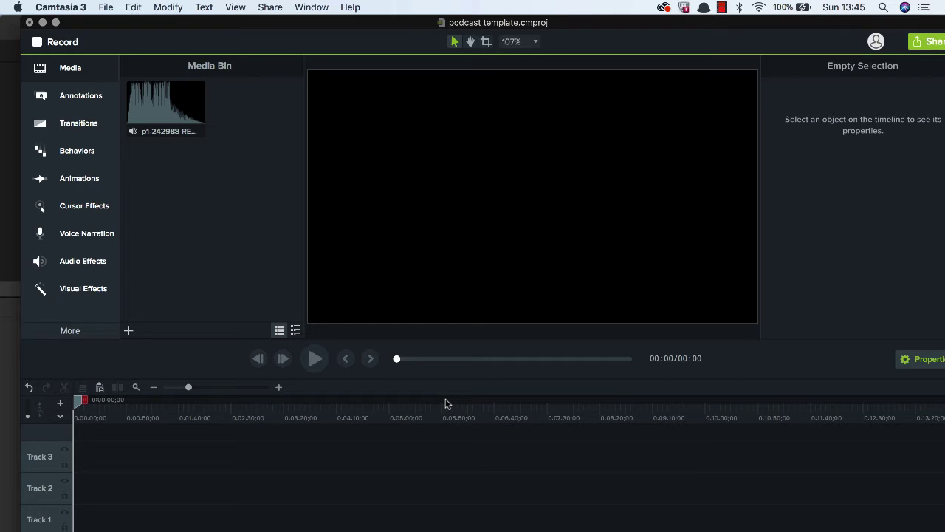
pyautogui.moveTo(279, 400)
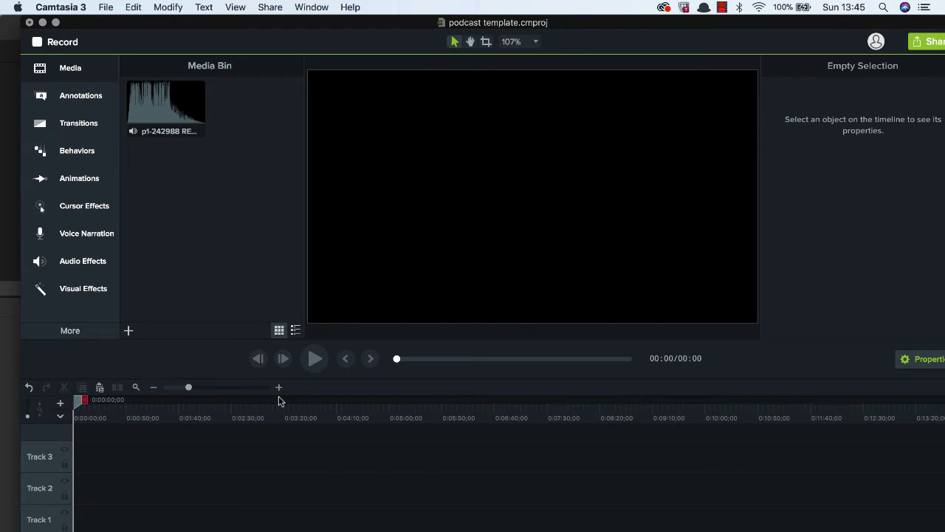
pyautogui.moveTo(419, 131)
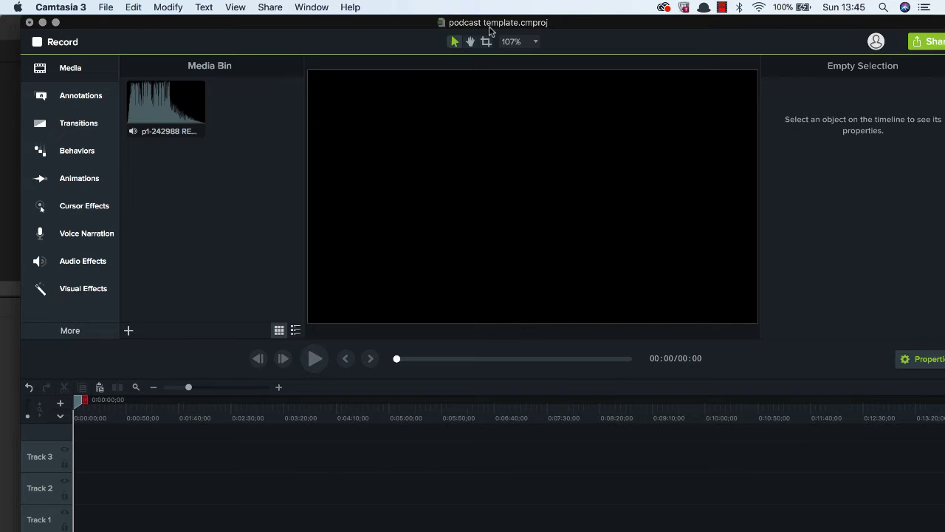
pyautogui.moveTo(183, 99)
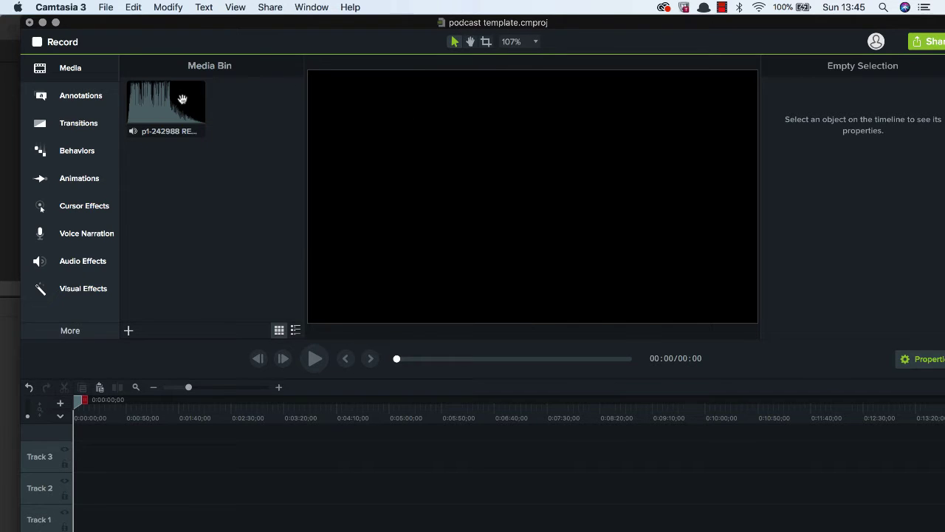
pyautogui.moveTo(143, 109)
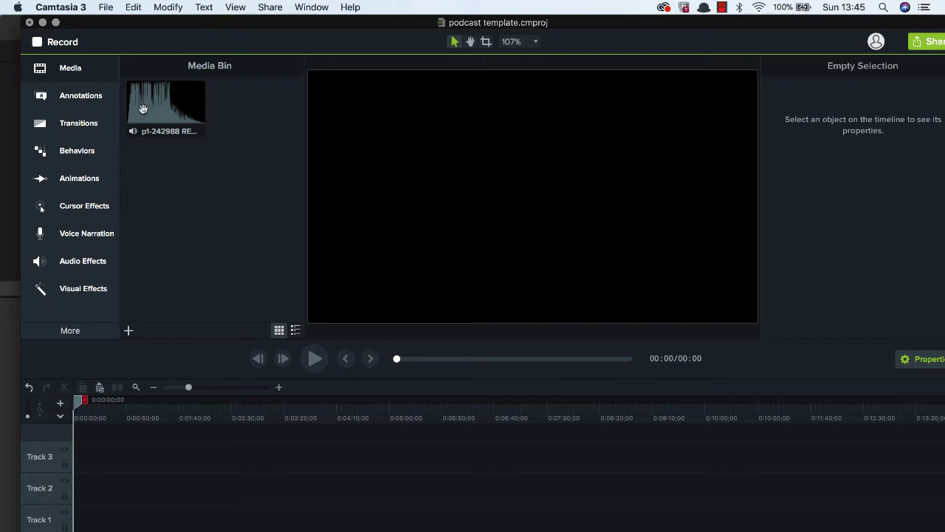
pyautogui.moveTo(236, 106)
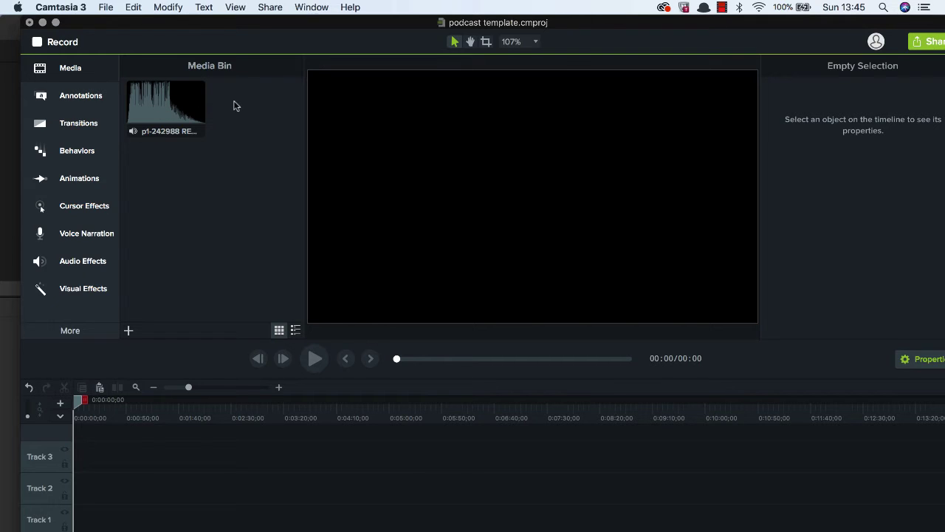
pyautogui.moveTo(217, 119)
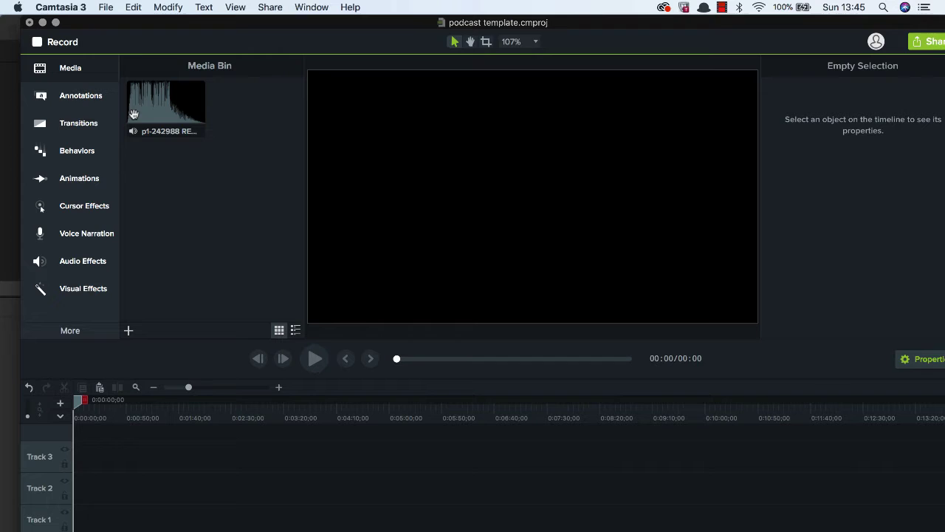
pyautogui.moveTo(255, 155)
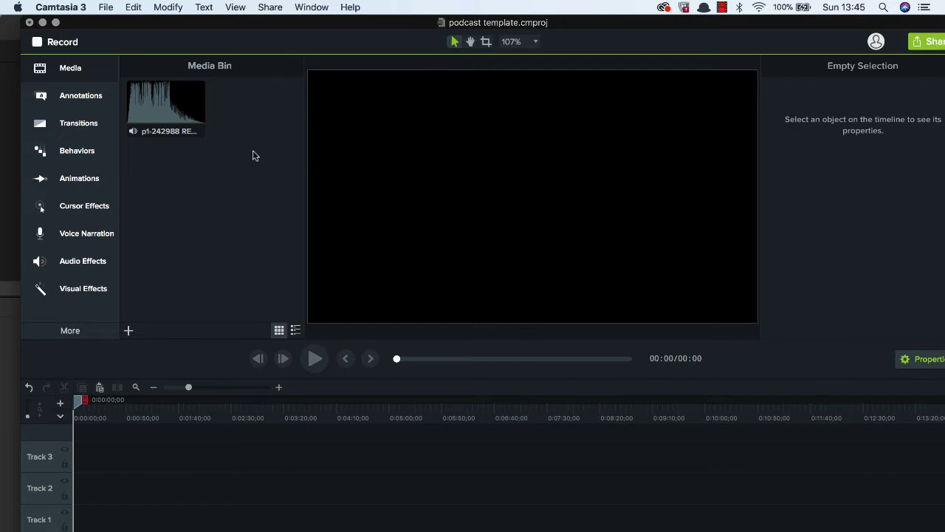
pyautogui.moveTo(260, 185)
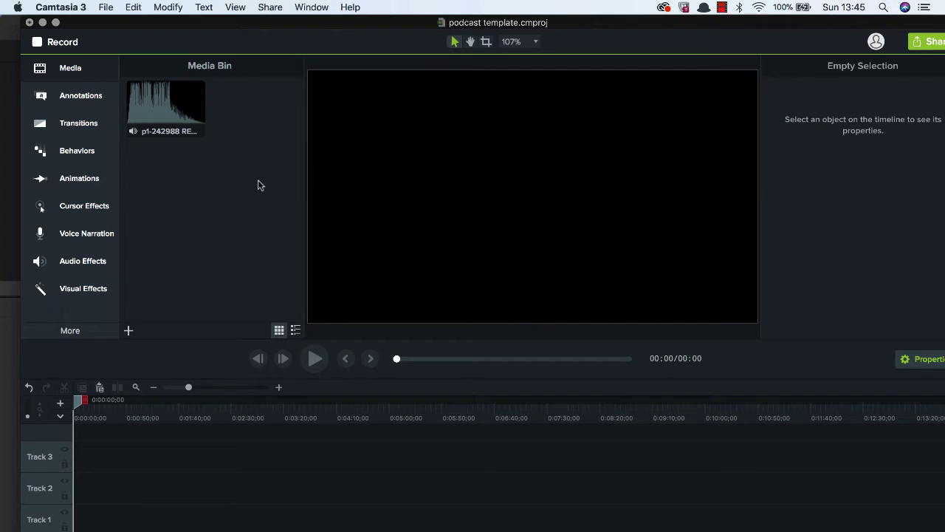
pyautogui.moveTo(163, 103)
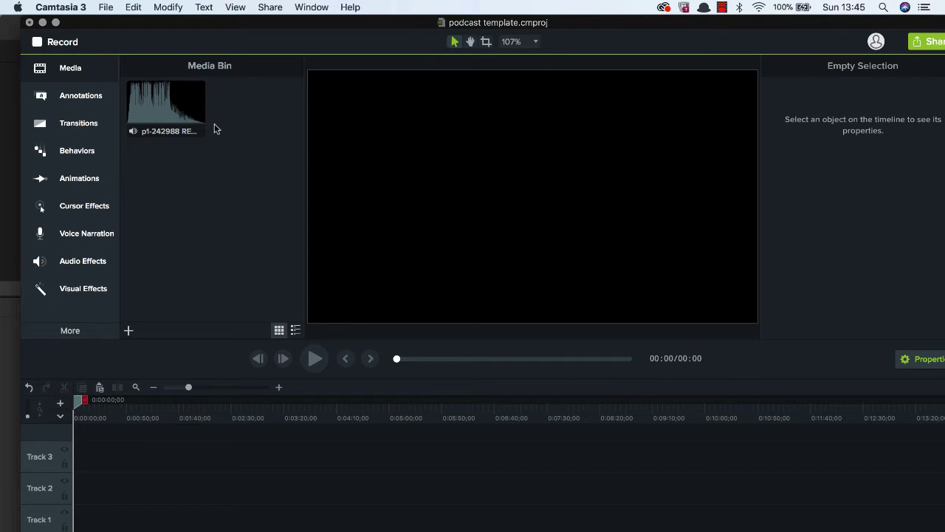
pyautogui.moveTo(127, 51)
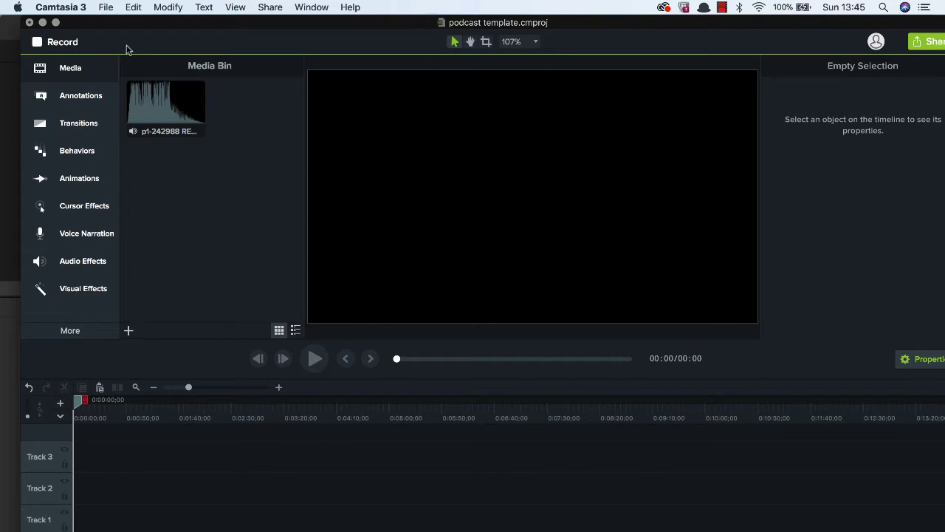
# Import Episode 16.m4a from the 16 folder into the media bin via File > Import > Media
pyautogui.click(106, 5)
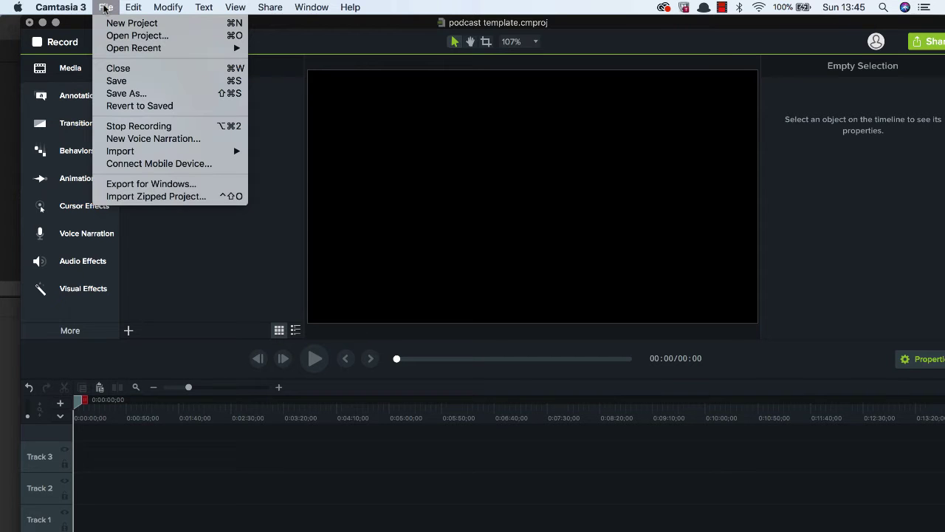
pyautogui.moveTo(119, 151)
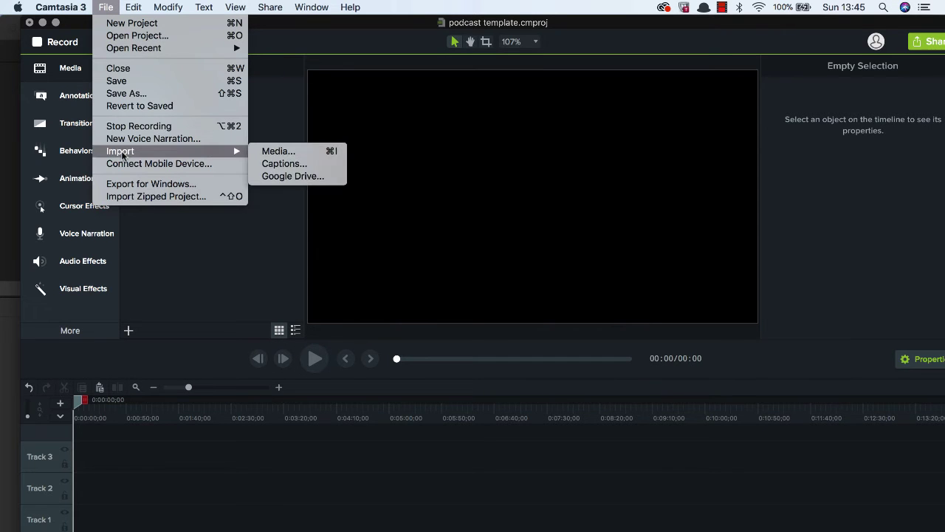
pyautogui.click(277, 151)
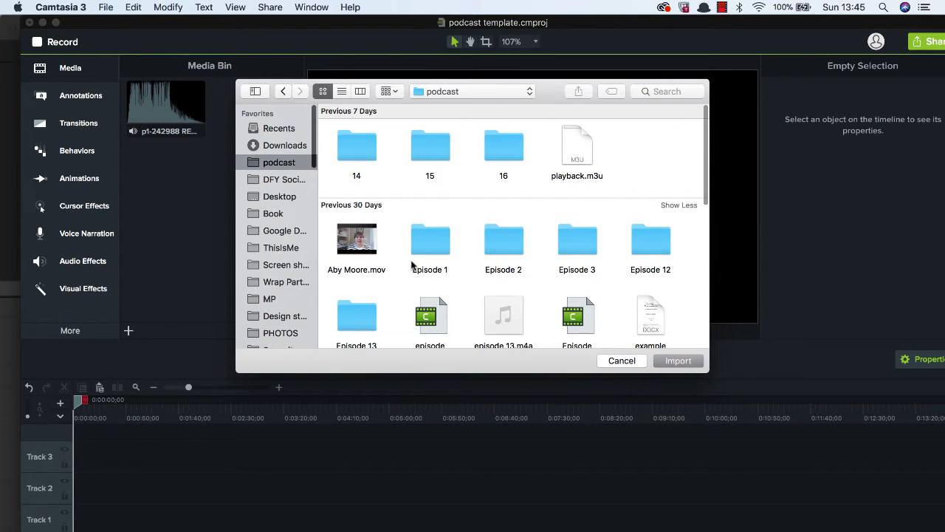
pyautogui.doubleClick(504, 146)
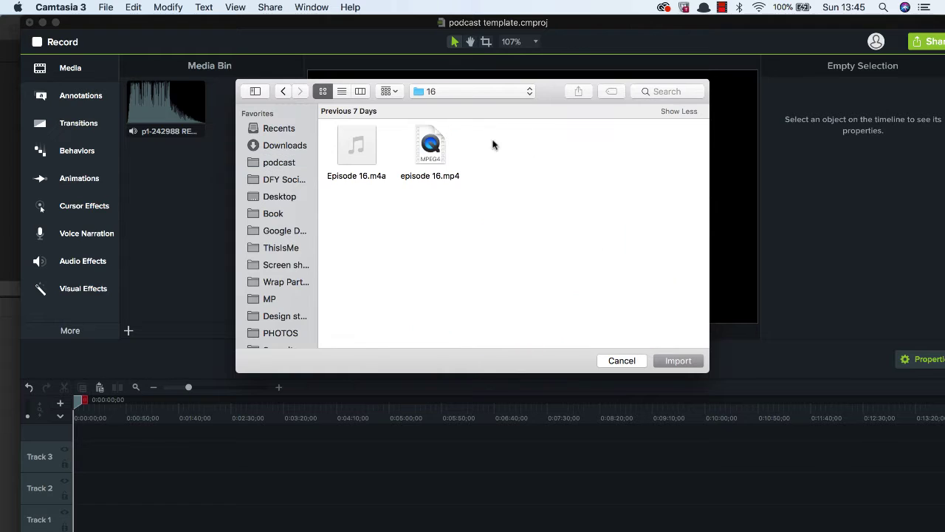
pyautogui.click(356, 145)
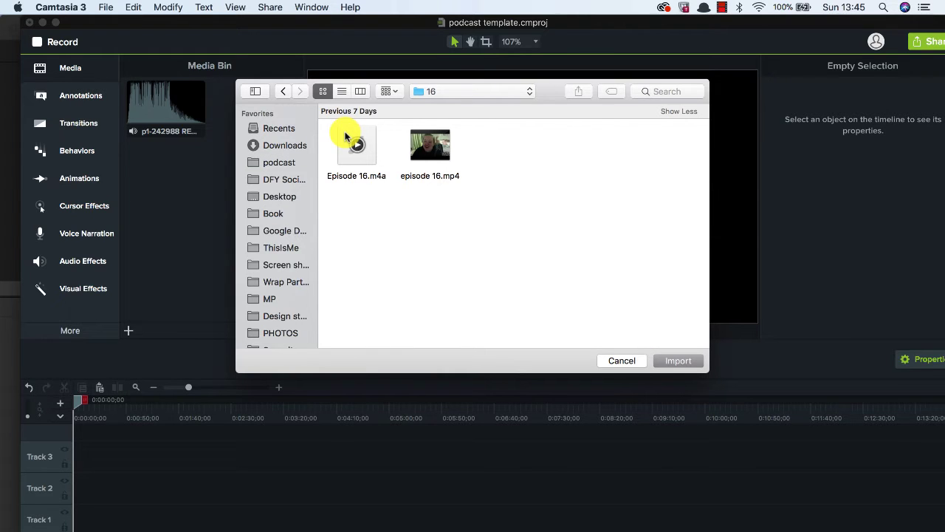
pyautogui.click(356, 144)
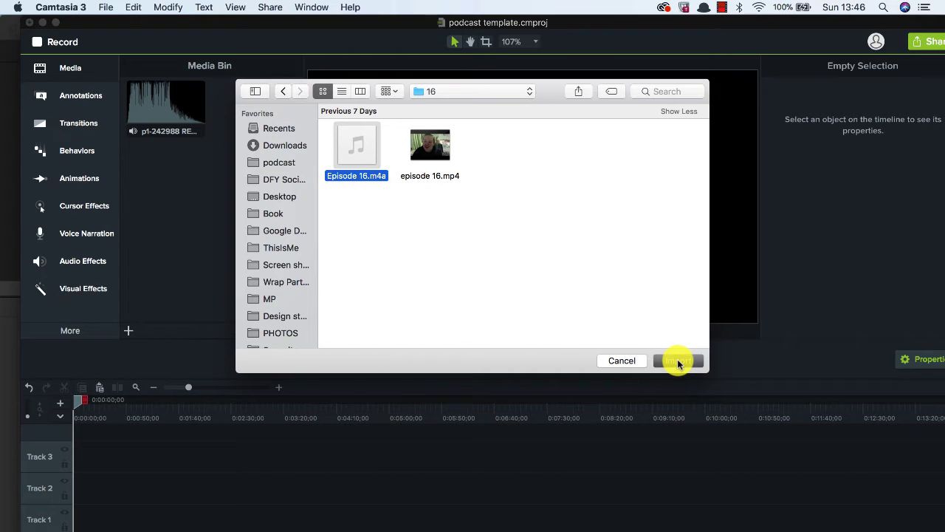
pyautogui.click(676, 360)
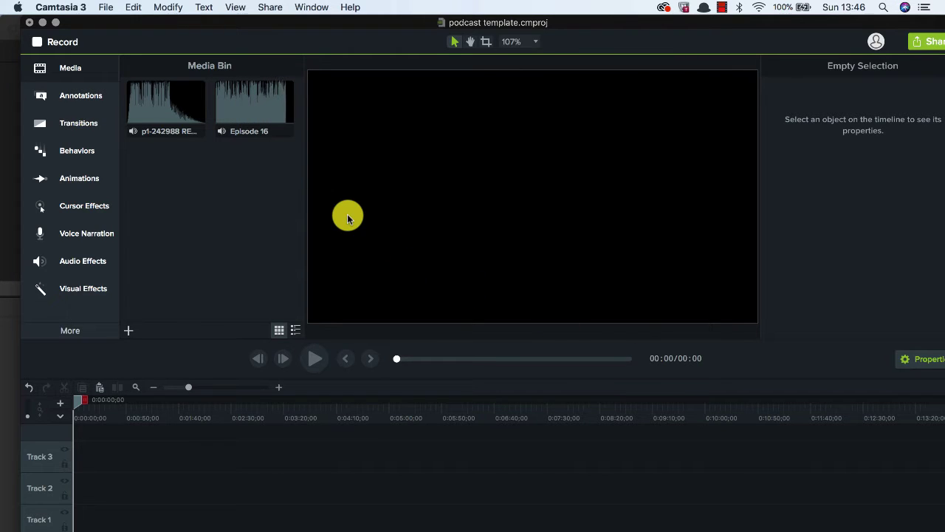
pyautogui.moveTo(171, 141)
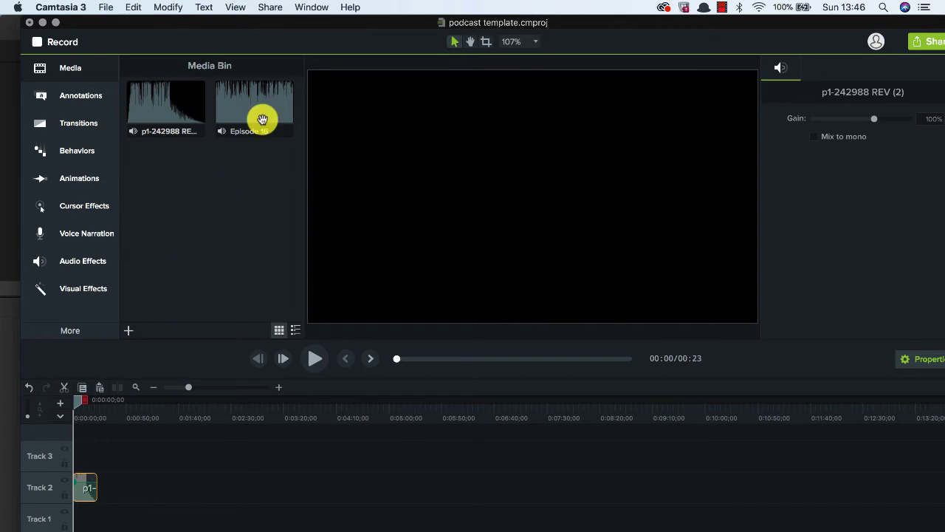
# Drag the Episode 16 recording from the media bin onto Track 1 beneath the jingle on Track 2
pyautogui.moveTo(262, 109); pyautogui.dragTo(249, 348)
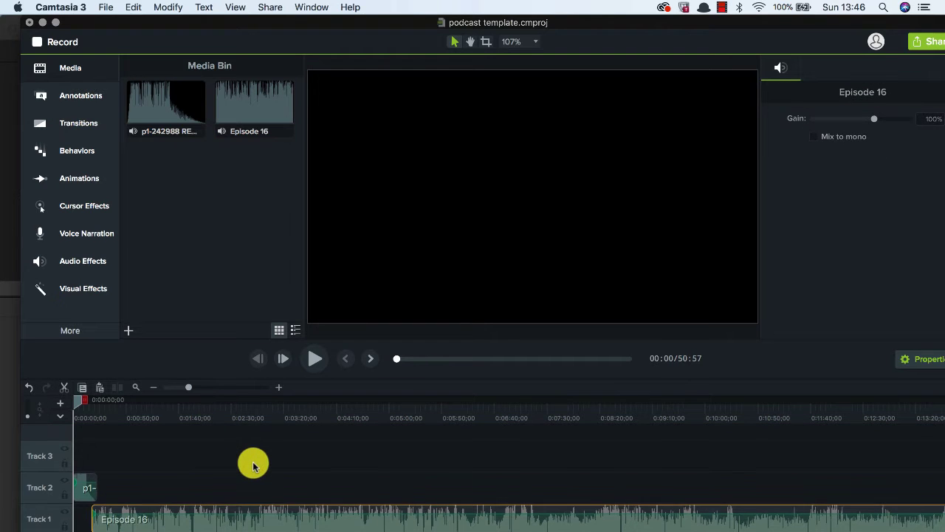
pyautogui.click(423, 407)
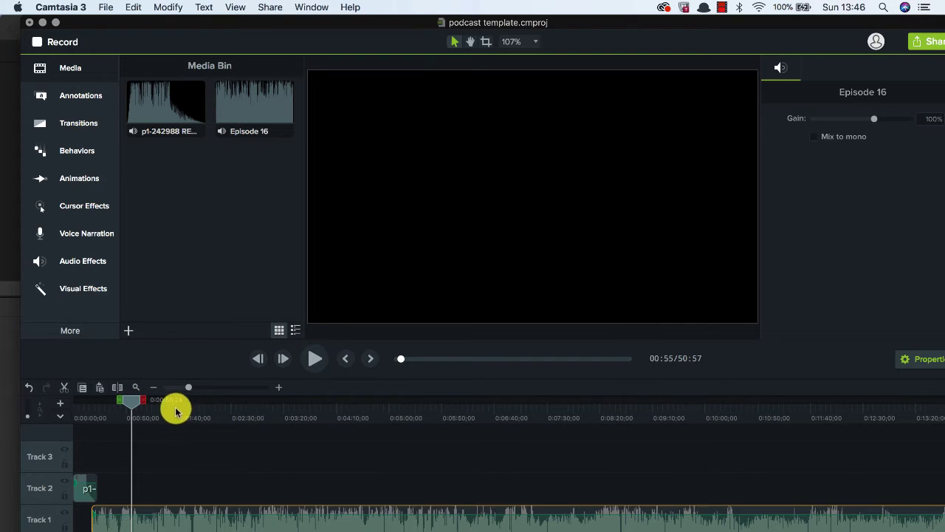
# Scrub the playhead to about 1:53 and split the Episode 16 clip there
pyautogui.moveTo(174, 407); pyautogui.dragTo(195, 411)
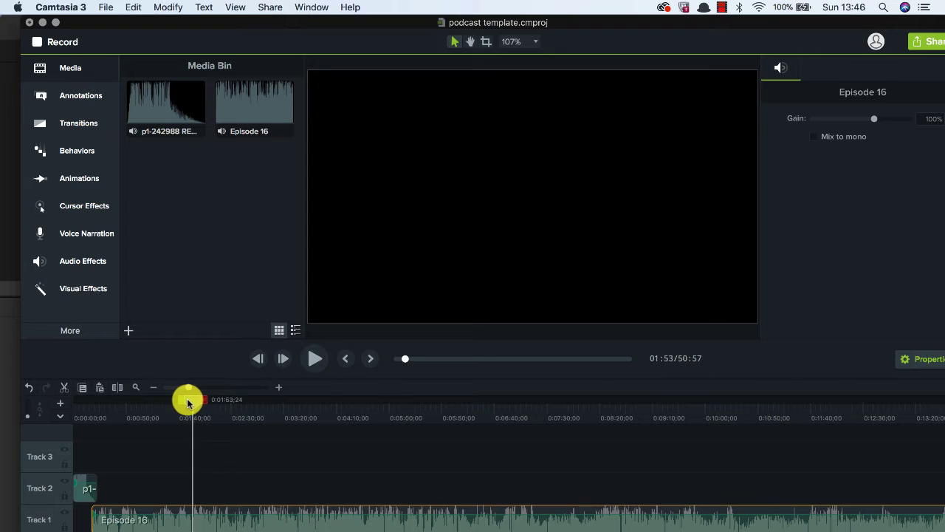
pyautogui.moveTo(188, 398); pyautogui.dragTo(228, 399)
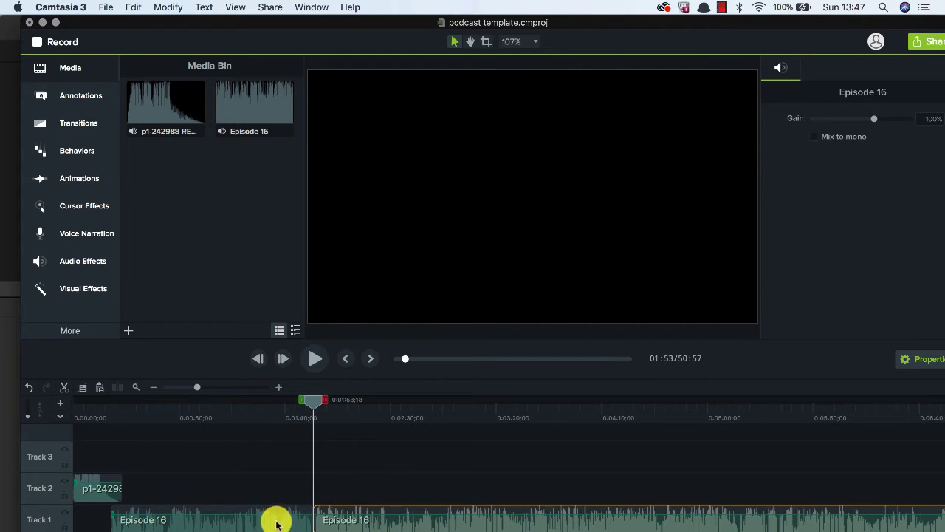
# Delete the opening piece of Episode 16 and set the playhead where the episode begins
pyautogui.click(277, 520)
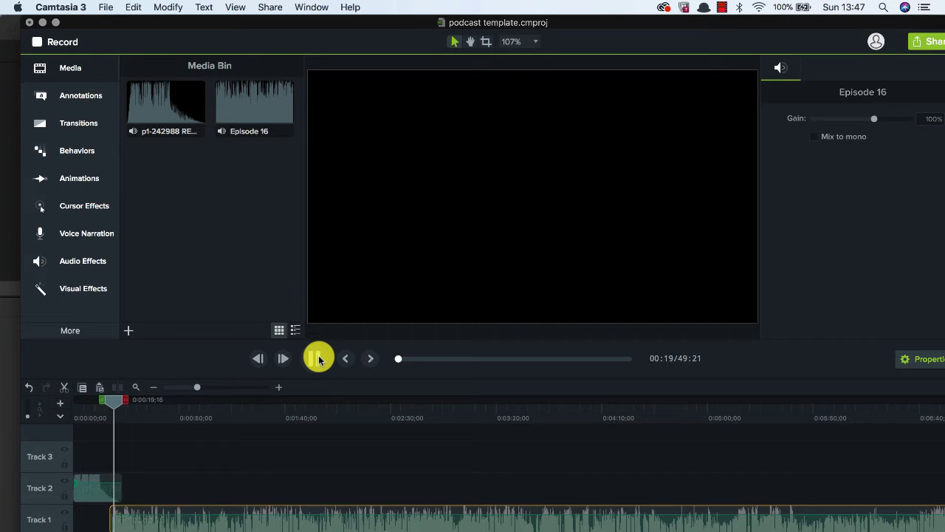
pyautogui.click(317, 359)
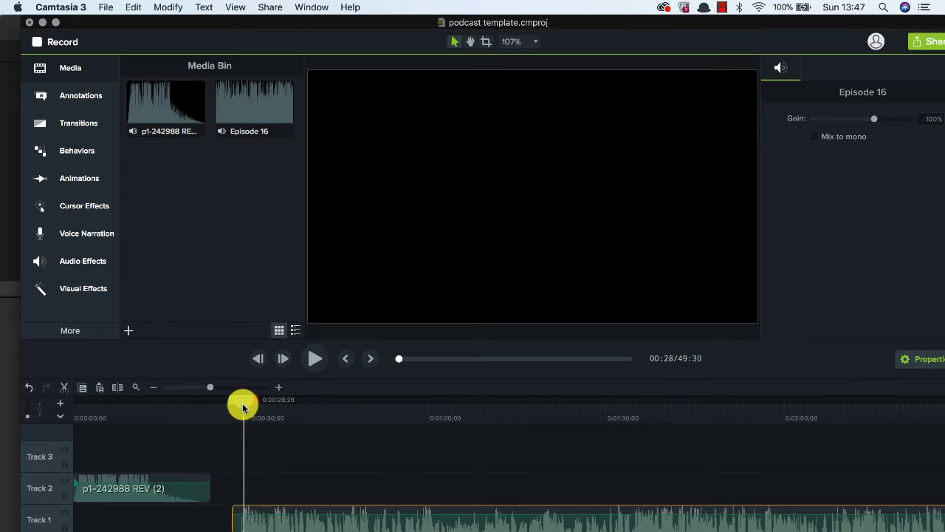
pyautogui.moveTo(244, 404); pyautogui.dragTo(239, 404)
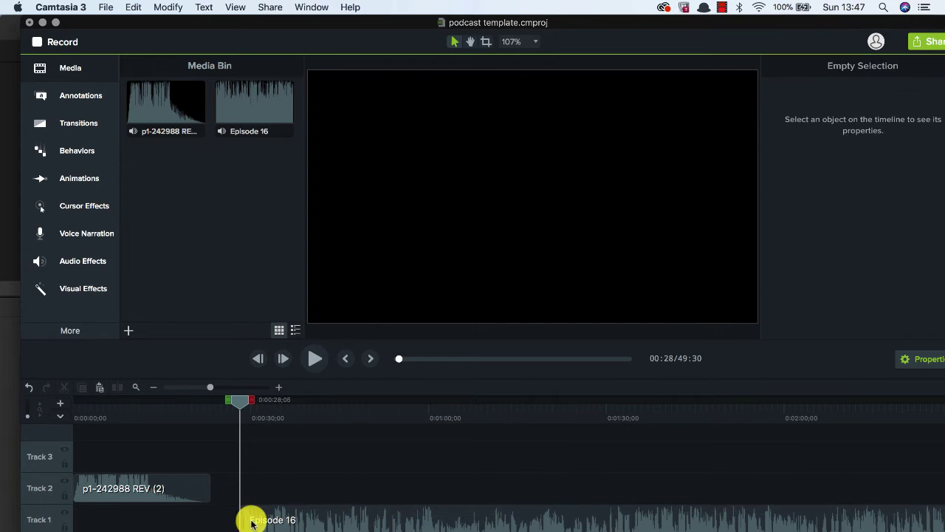
# Reposition the remaining clip to start about 0:12, overlapping the jingle's tail, and preview it
pyautogui.click(251, 520)
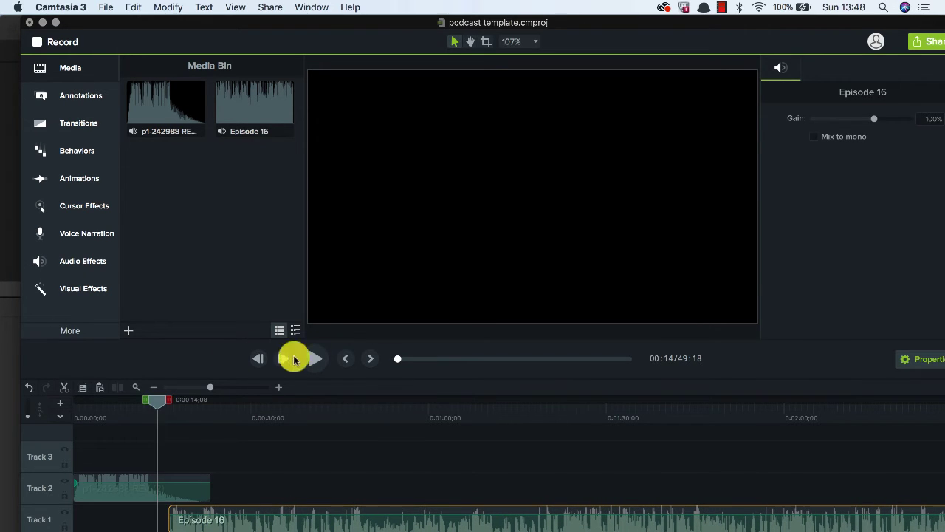
pyautogui.click(292, 359)
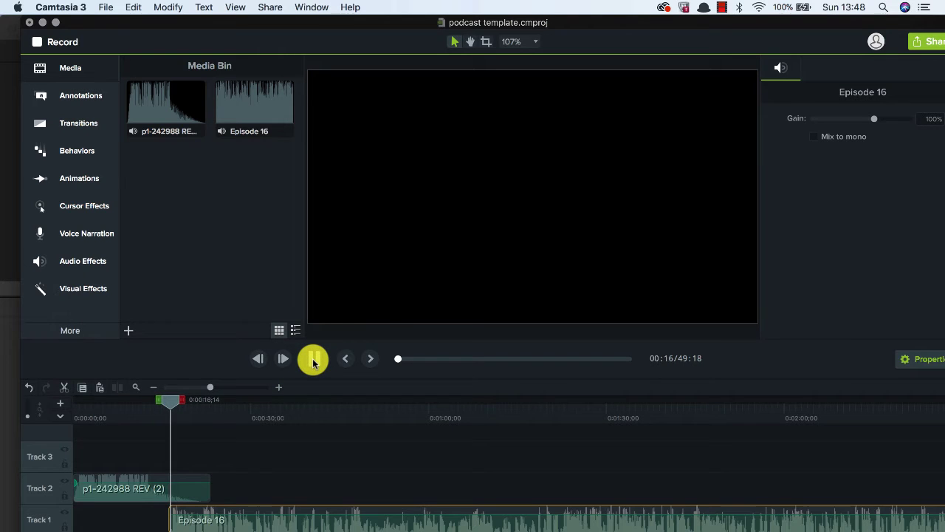
pyautogui.click(313, 359)
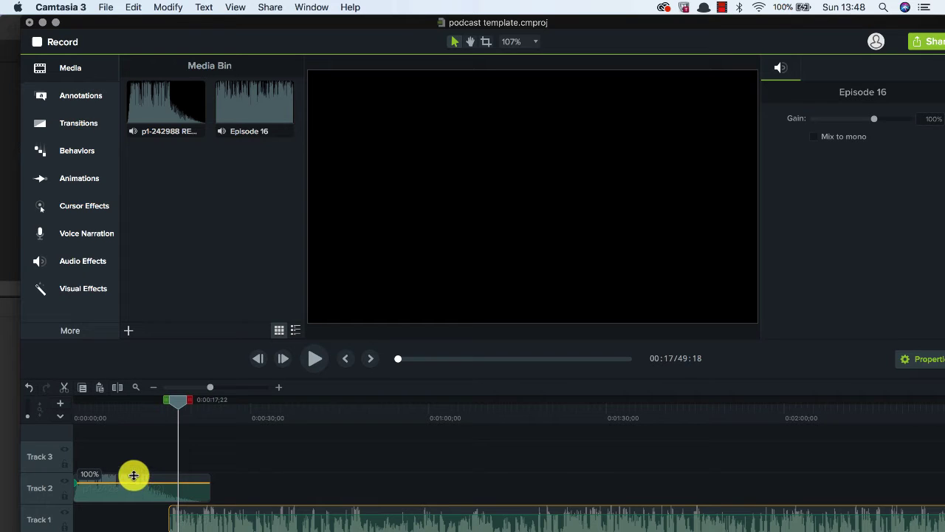
pyautogui.moveTo(133, 474); pyautogui.dragTo(133, 457)
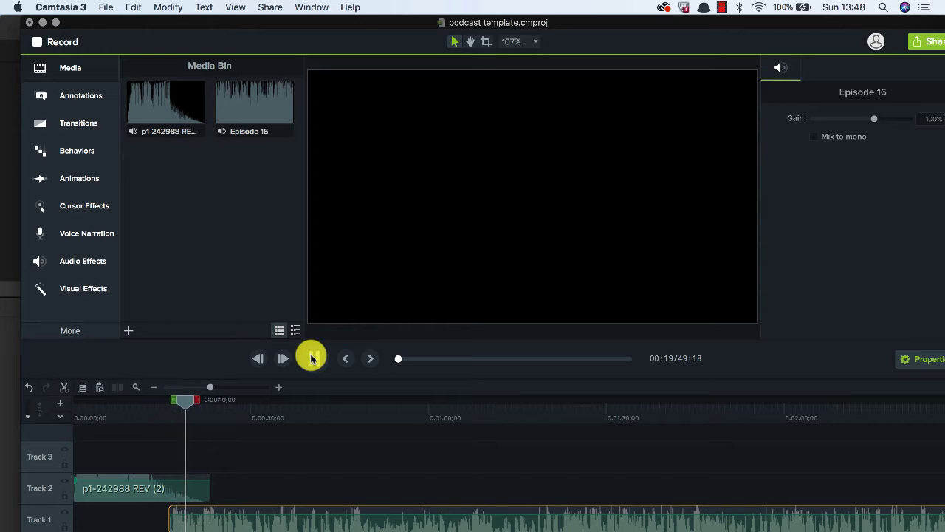
pyautogui.click(312, 359)
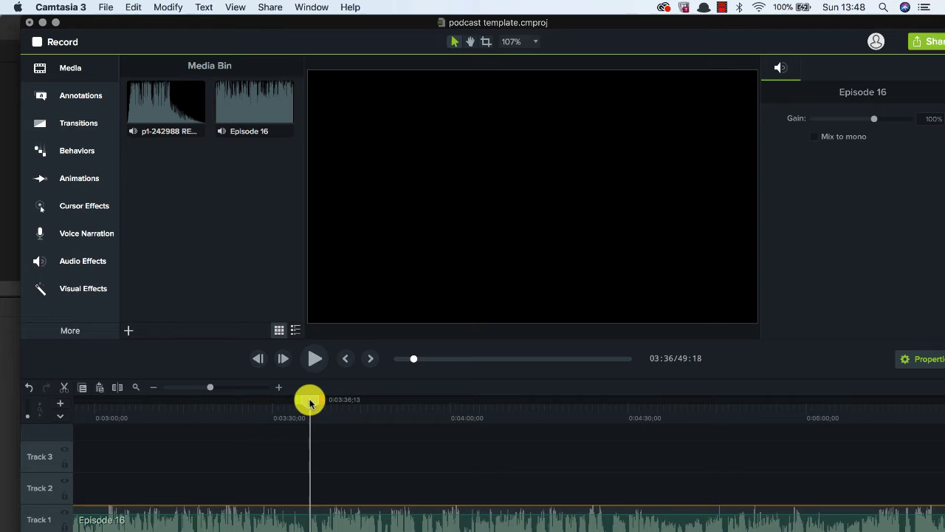
# Move the playhead to about 10:19, split the clip and audition the audio around the cut
pyautogui.moveTo(310, 398); pyautogui.dragTo(304, 399)
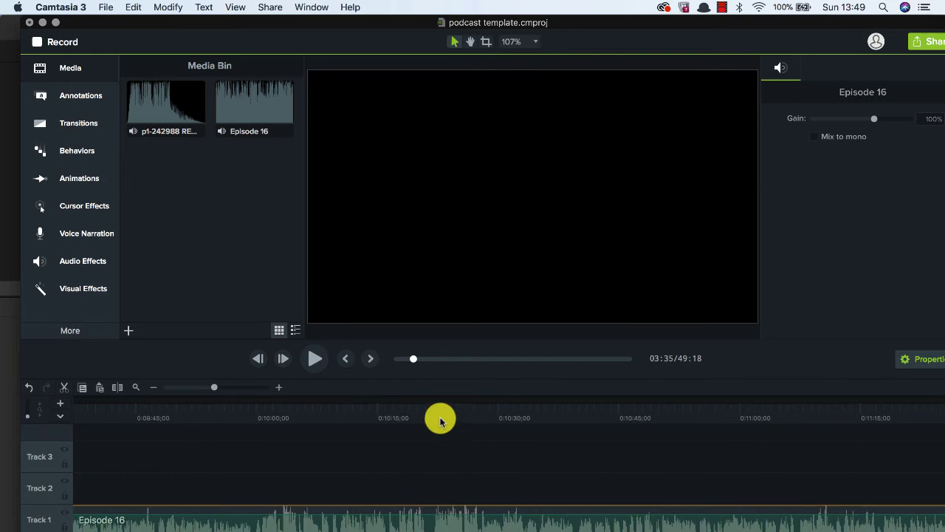
pyautogui.moveTo(440, 416); pyautogui.dragTo(425, 408)
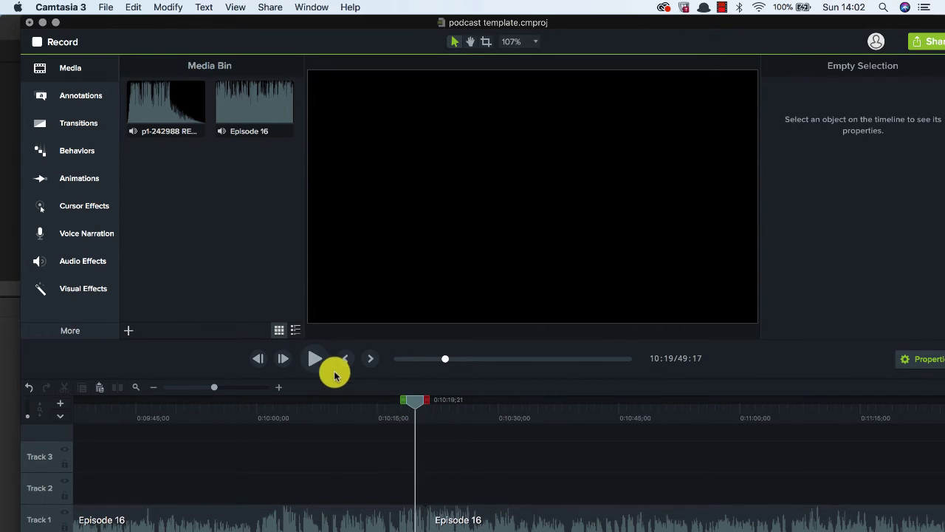
pyautogui.click(313, 359)
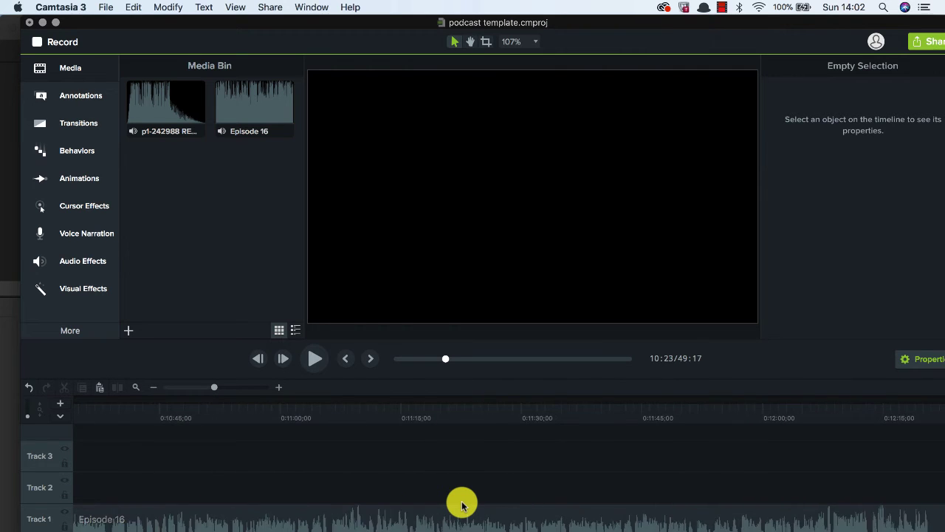
pyautogui.hscroll(3)
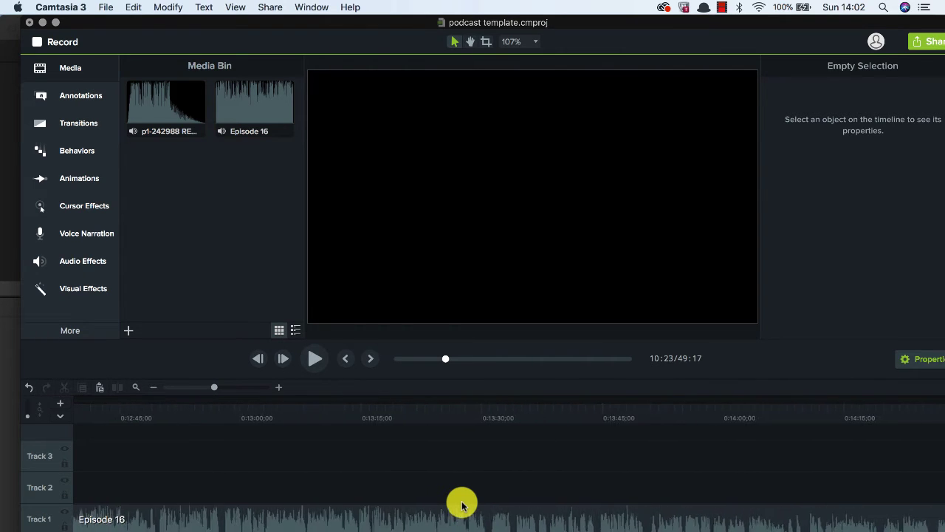
# Remove the unwanted portion, close the gap on Track 1 and move playback to about 16:43
pyautogui.moveTo(461, 505); pyautogui.dragTo(446, 399)
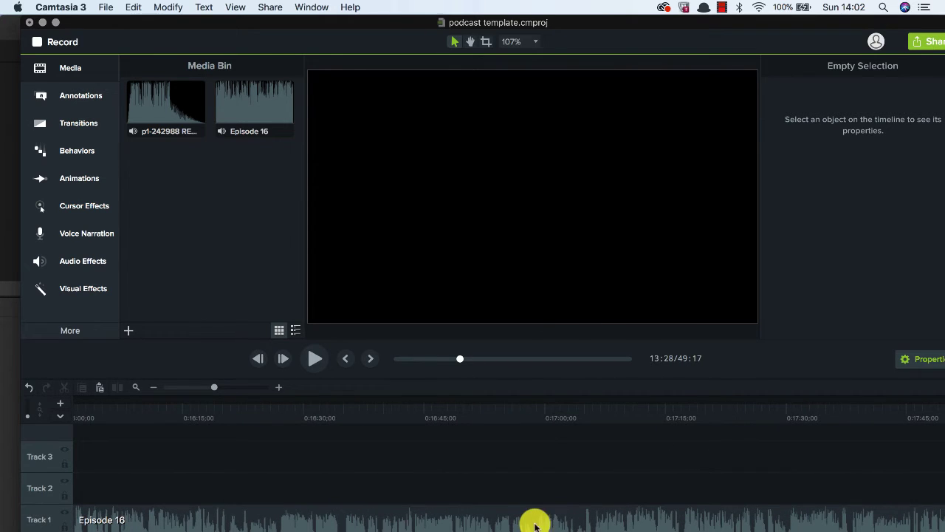
pyautogui.moveTo(451, 508)
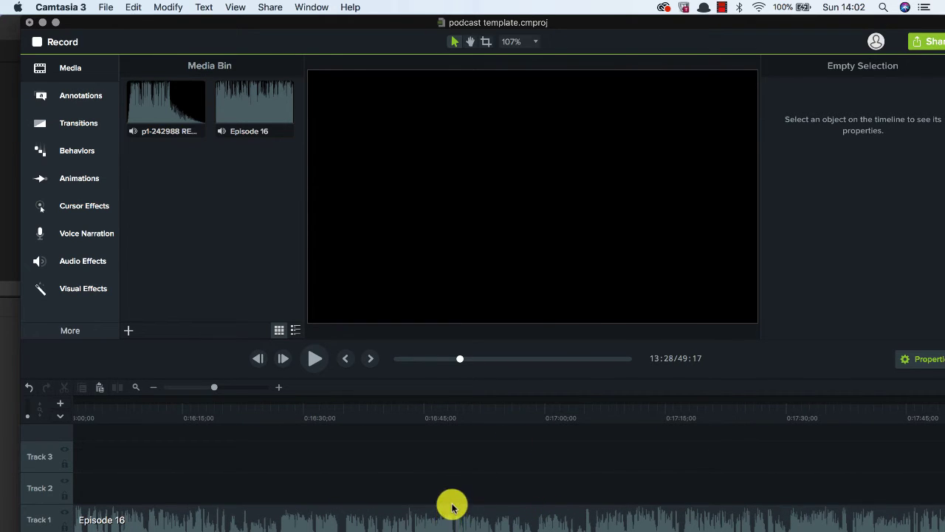
pyautogui.click(452, 509)
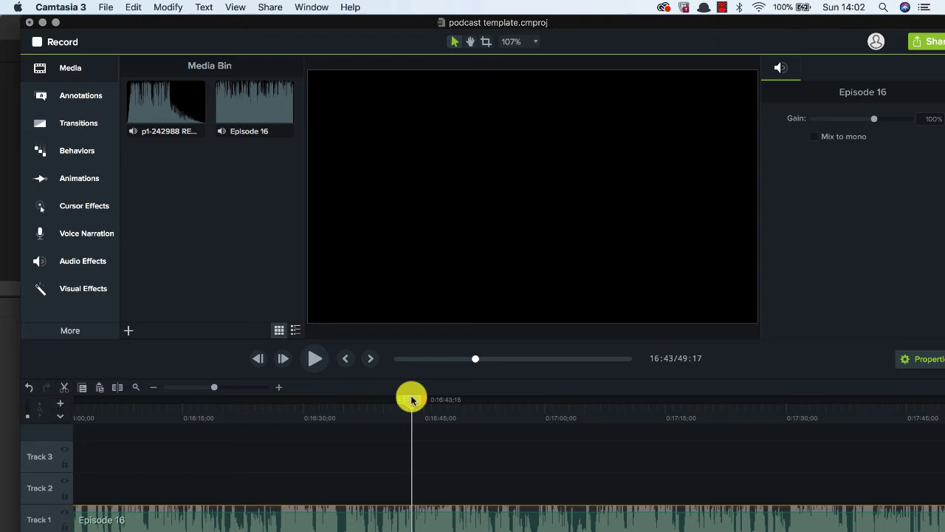
pyautogui.click(283, 358)
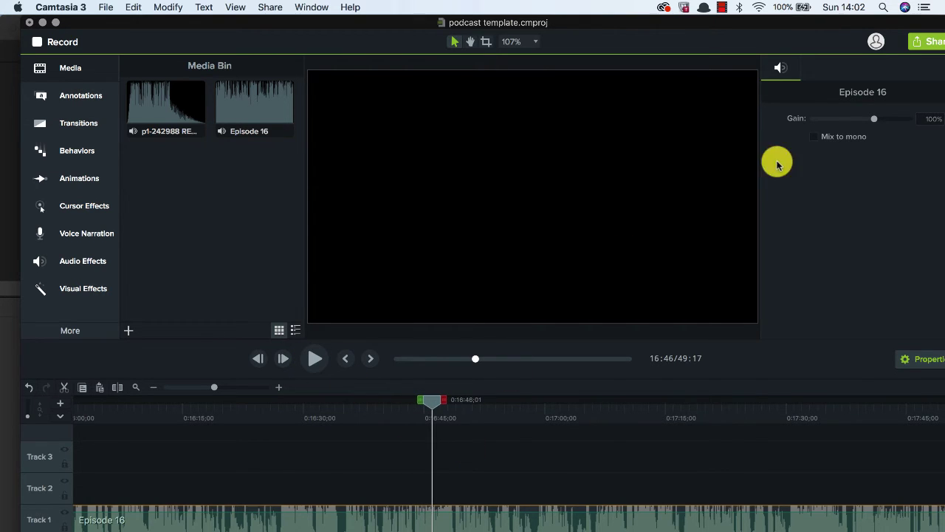
pyautogui.moveTo(837, 39)
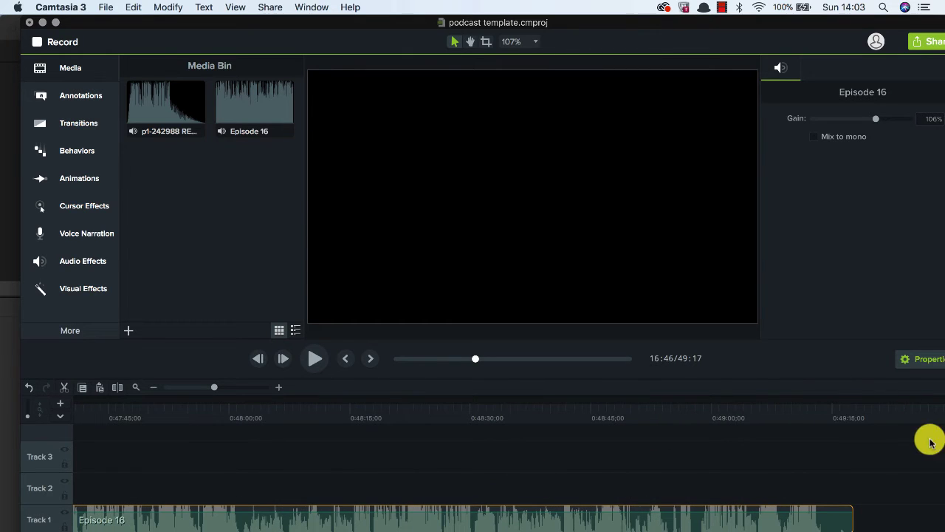
# Place the outro jingle on Track 2 near Episode 16's end, around 49:14
pyautogui.click(283, 359)
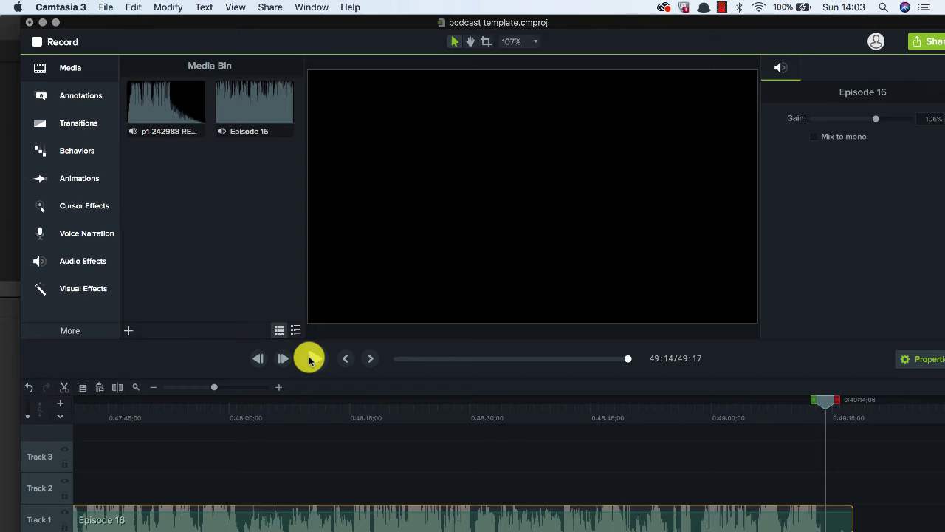
pyautogui.click(308, 358)
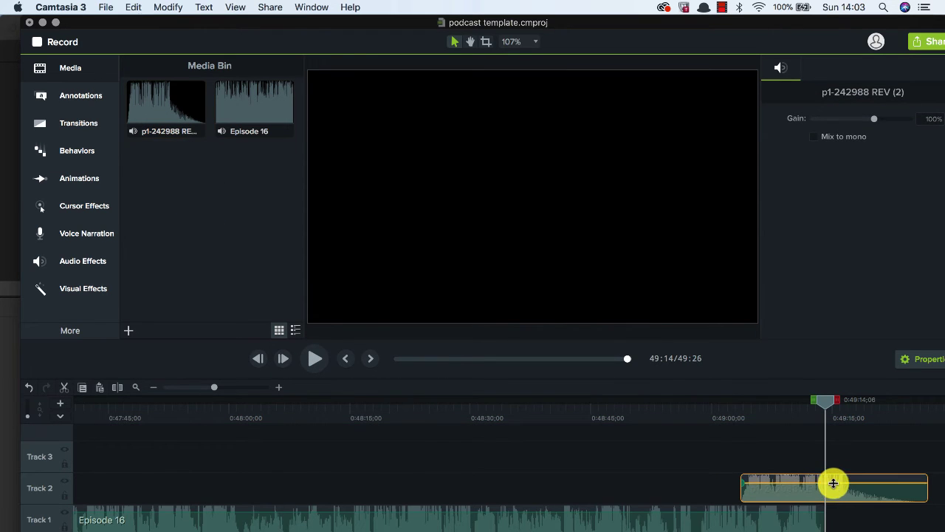
pyautogui.moveTo(833, 484); pyautogui.dragTo(833, 465)
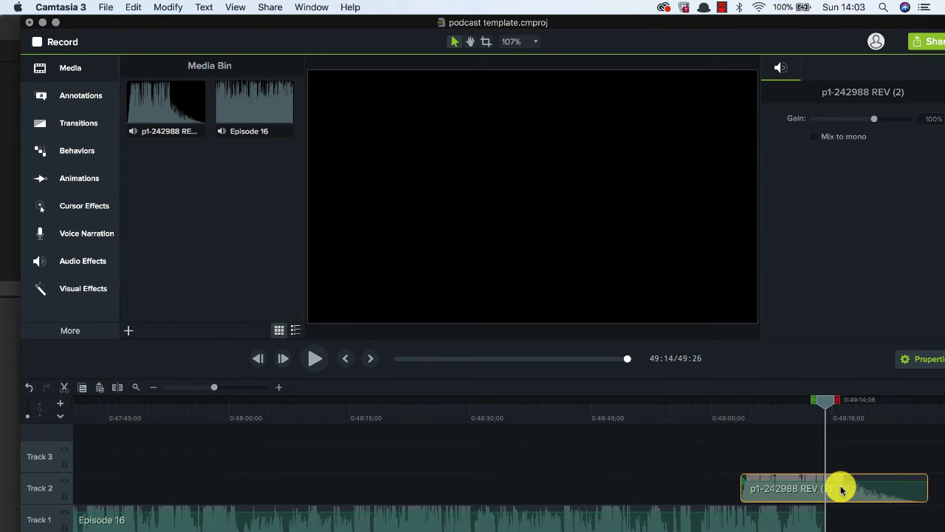
pyautogui.moveTo(841, 488); pyautogui.dragTo(825, 489)
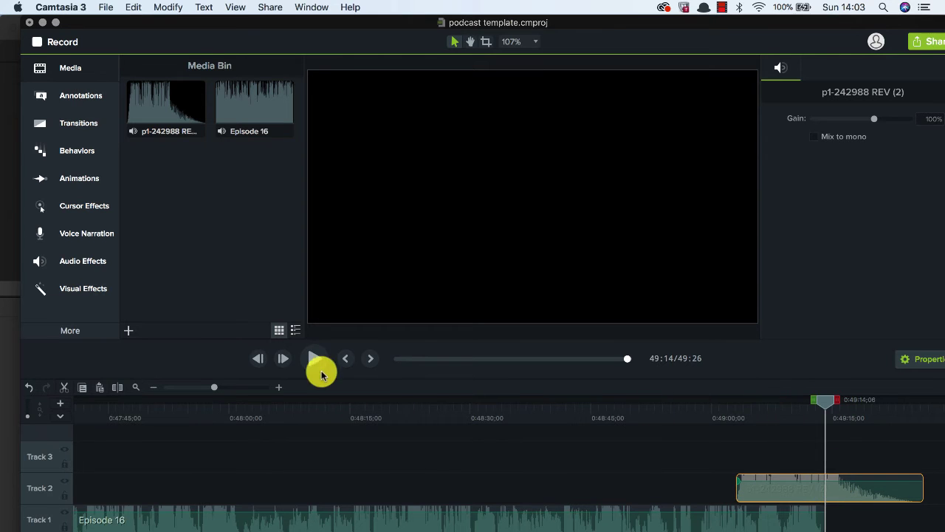
# Preview the ending and slide the jingle left to overlap the episode's final seconds
pyautogui.click(313, 358)
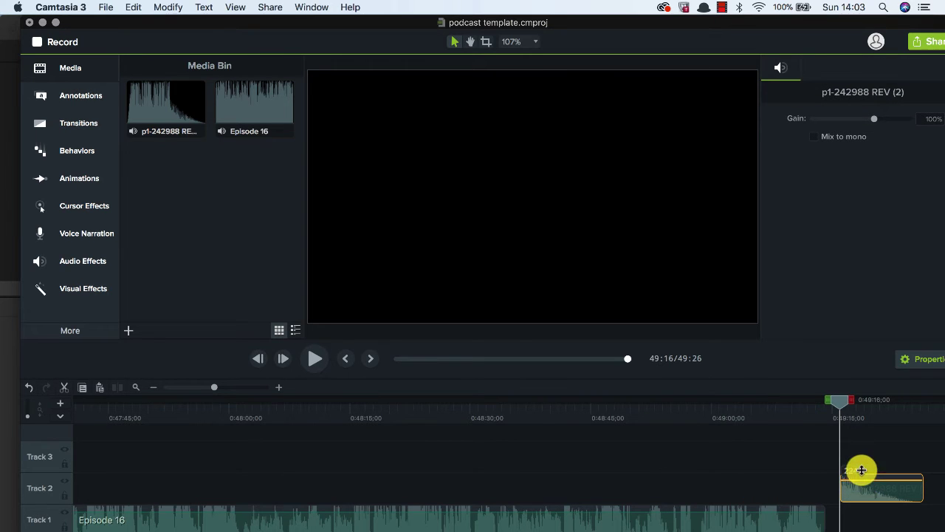
pyautogui.moveTo(863, 470); pyautogui.dragTo(833, 490)
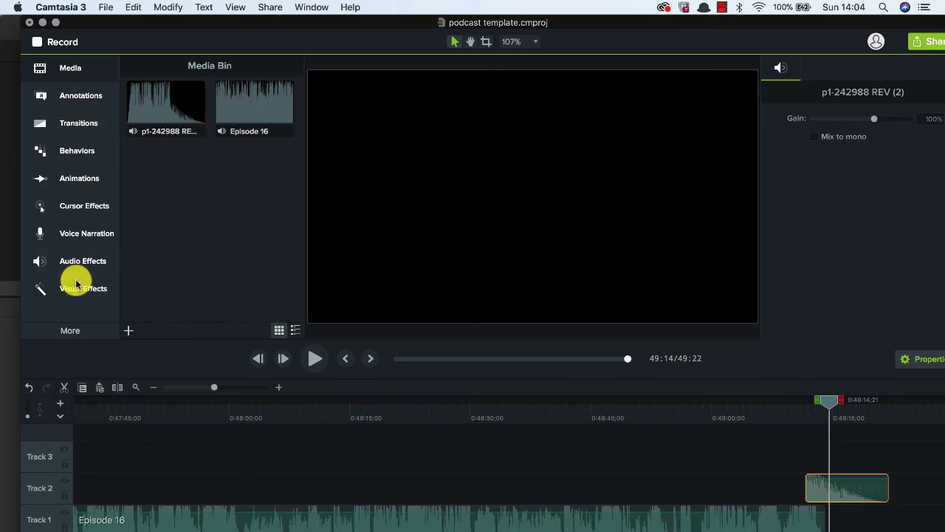
# Apply the Fade In audio effect to the Track 2 outro jingle and preview the ending
pyautogui.click(82, 260)
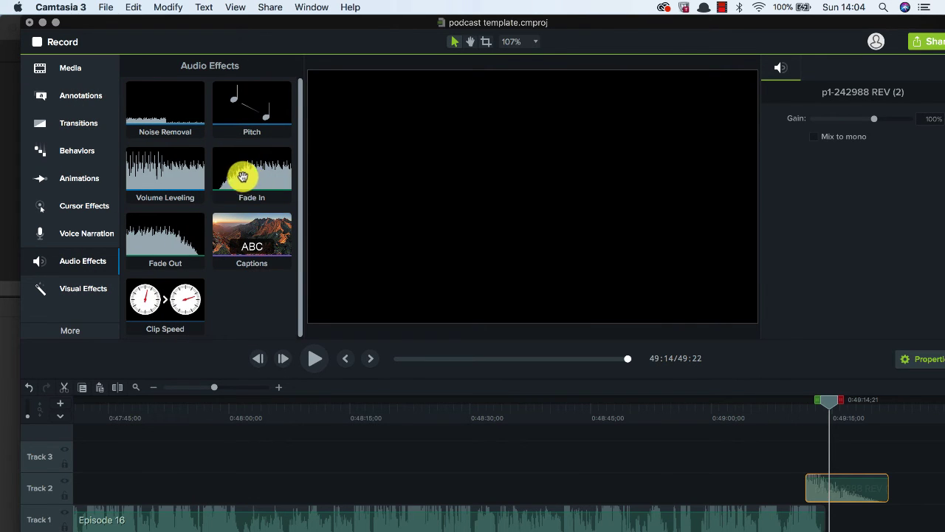
pyautogui.moveTo(251, 174); pyautogui.dragTo(598, 362)
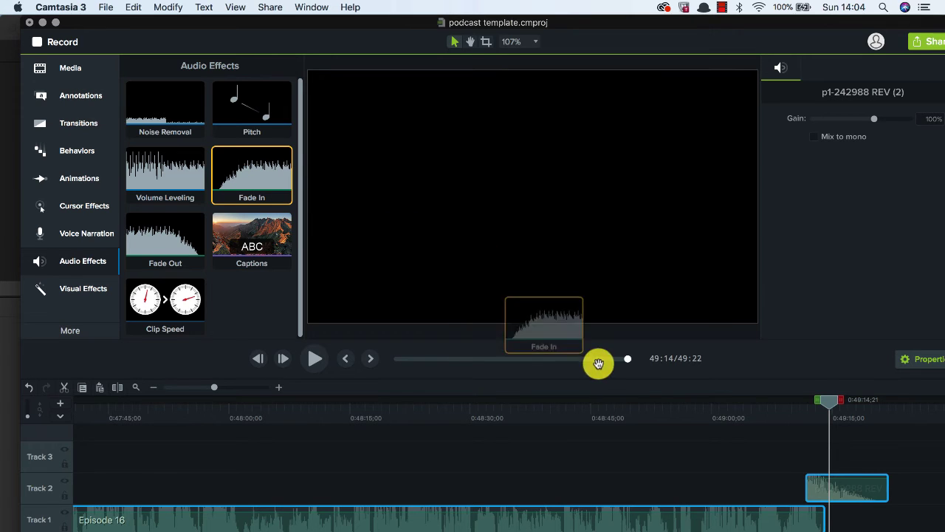
pyautogui.moveTo(544, 325); pyautogui.dragTo(848, 488)
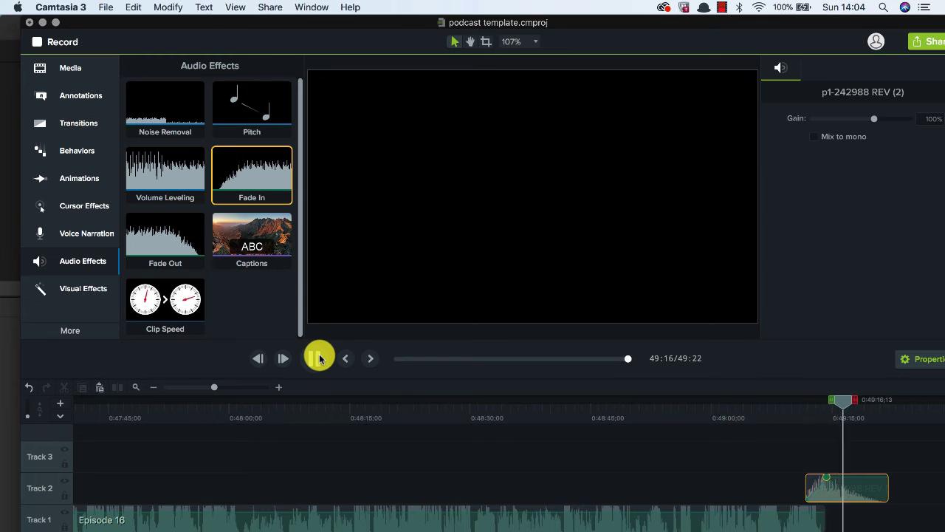
pyautogui.click(319, 359)
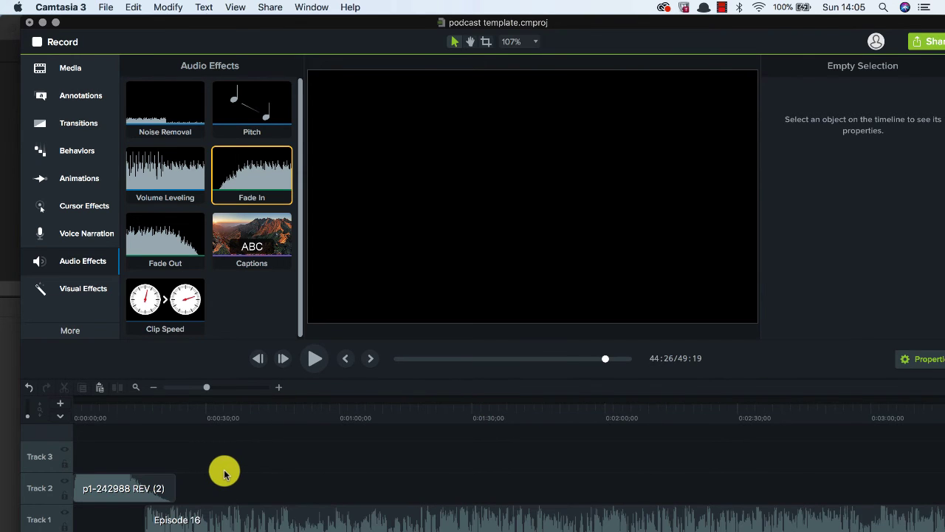
pyautogui.moveTo(145, 402)
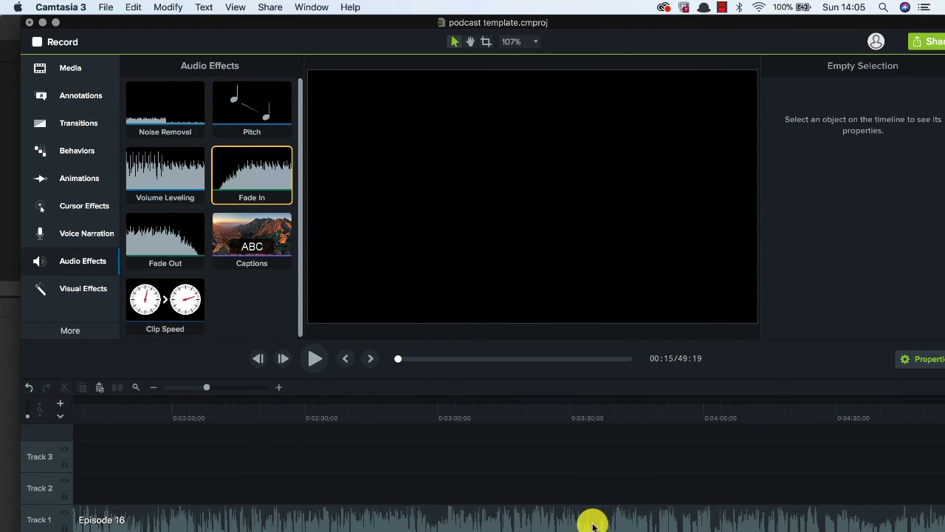
pyautogui.moveTo(593, 519); pyautogui.dragTo(369, 505)
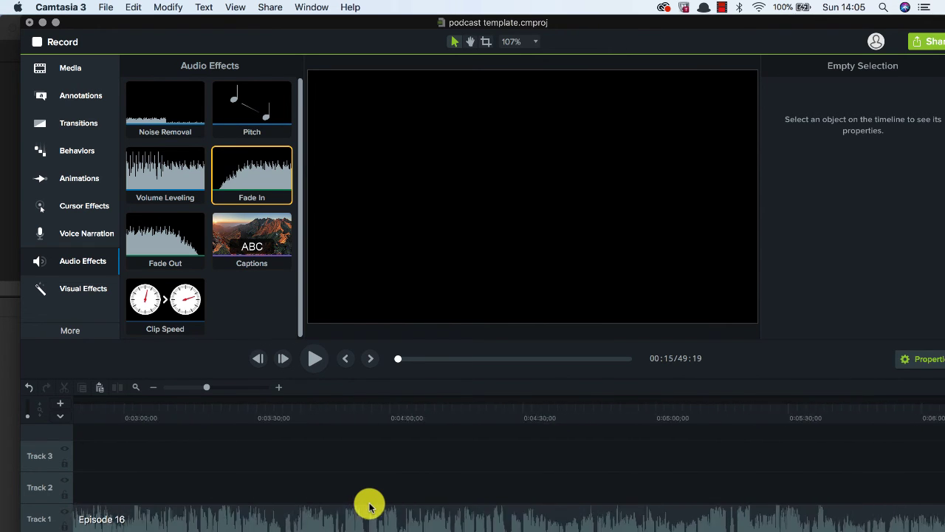
pyautogui.hscroll(3)
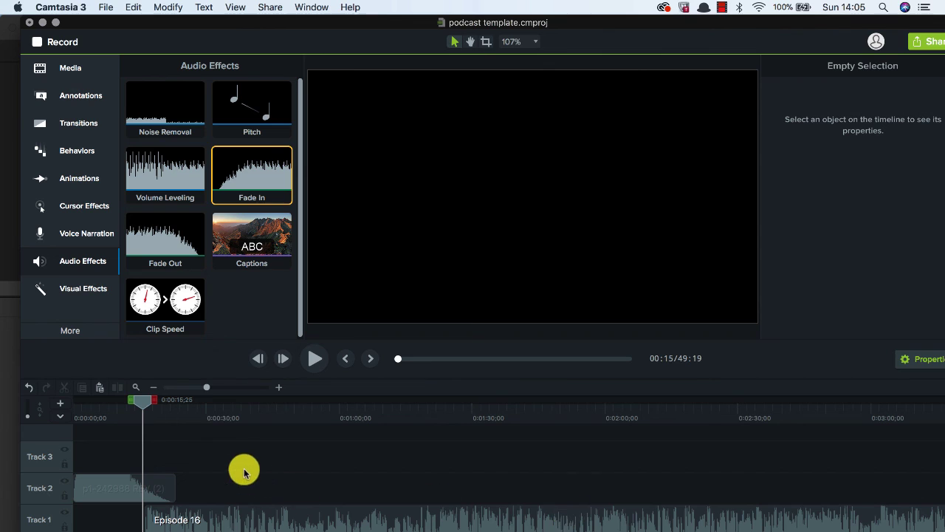
pyautogui.moveTo(213, 481)
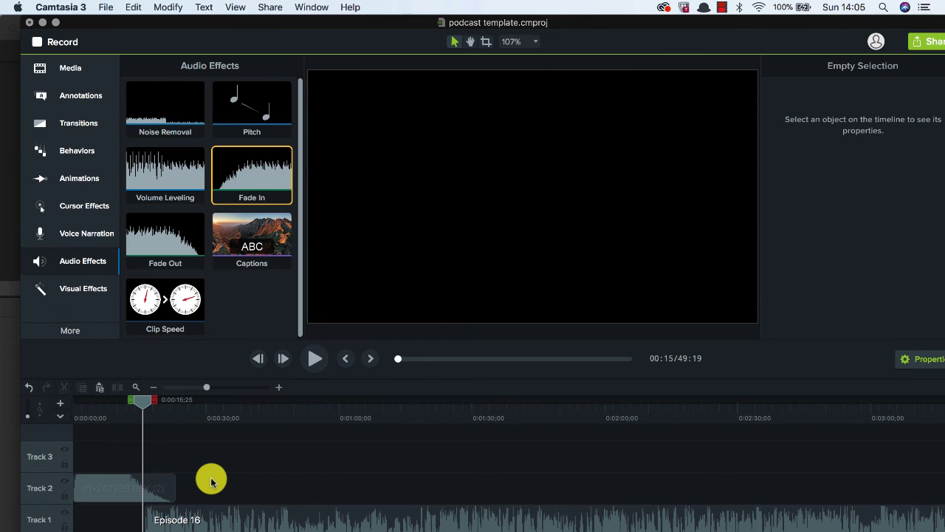
pyautogui.moveTo(260, 430)
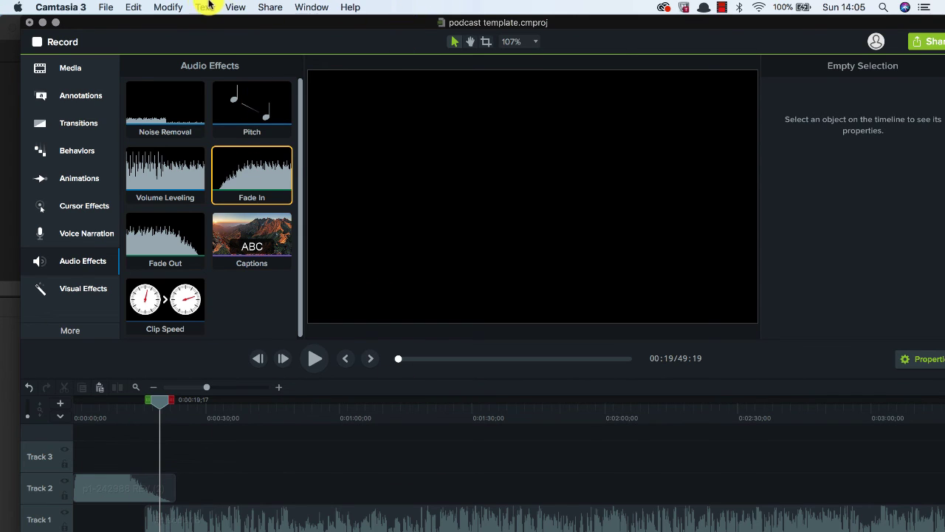
# Start an Export Audio Only from Share, then cancel it for now
pyautogui.click(269, 6)
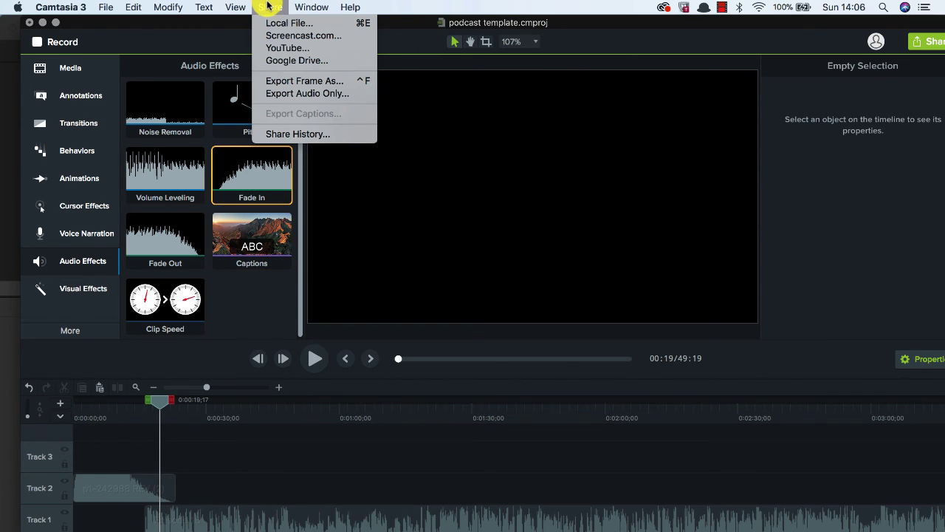
pyautogui.moveTo(307, 93)
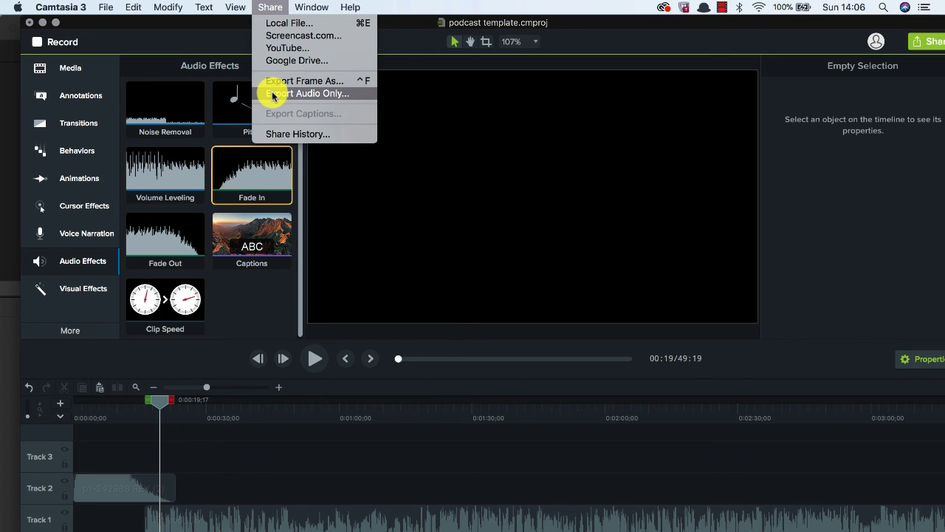
pyautogui.click(307, 93)
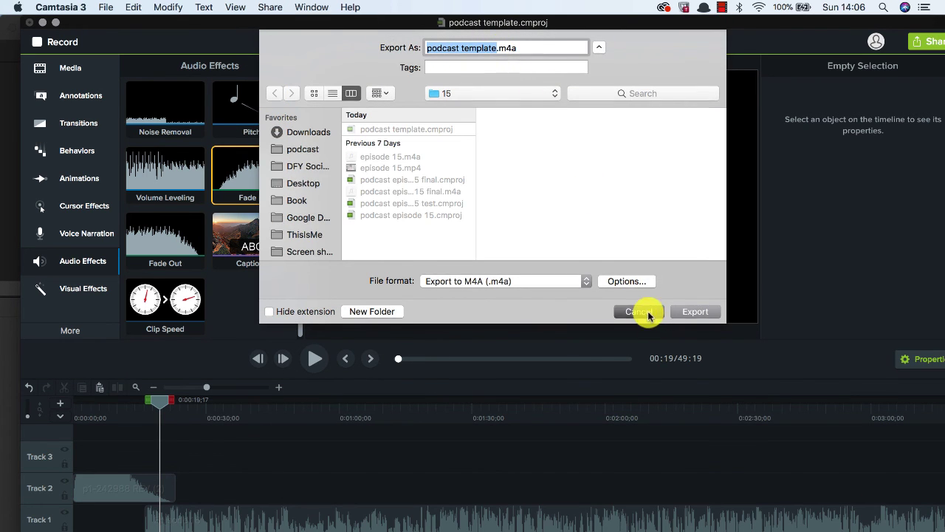
pyautogui.click(106, 6)
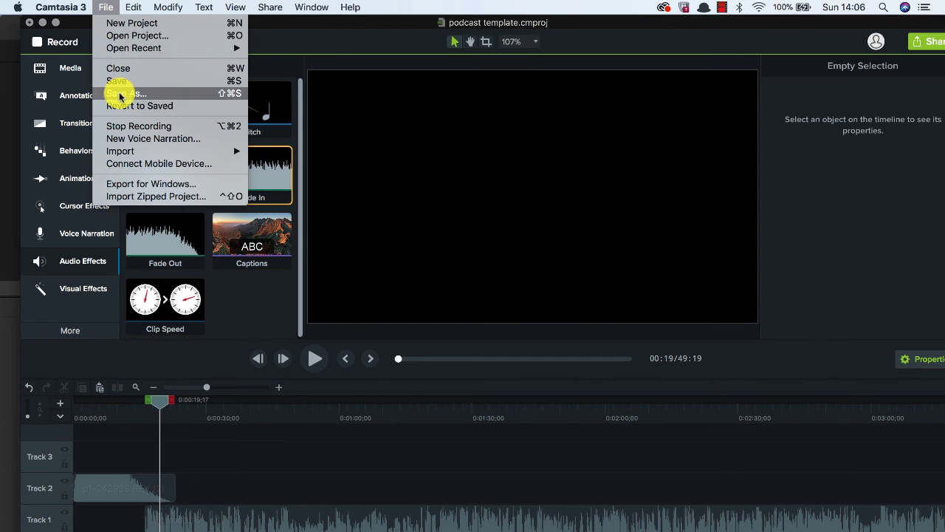
# Save the project under the new name episode 16 in the podcast folder
pyautogui.click(127, 95)
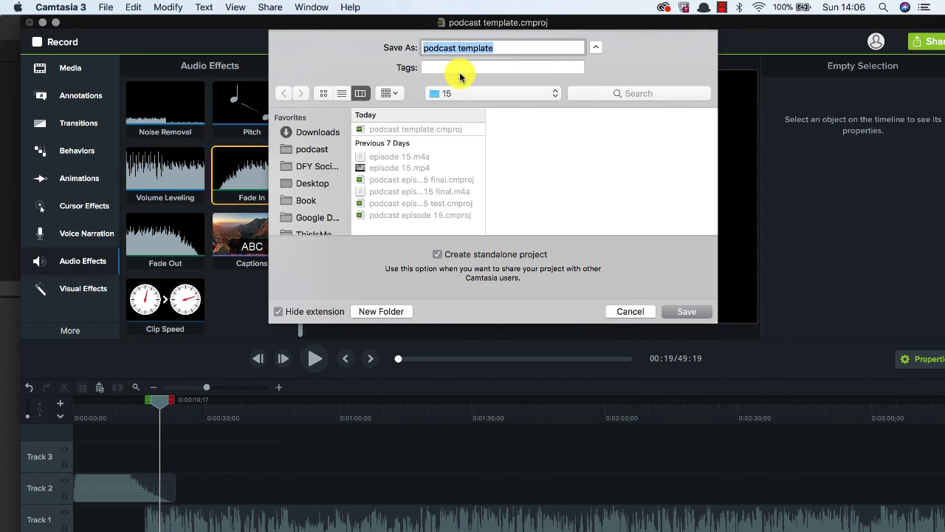
pyautogui.write('episode 16')
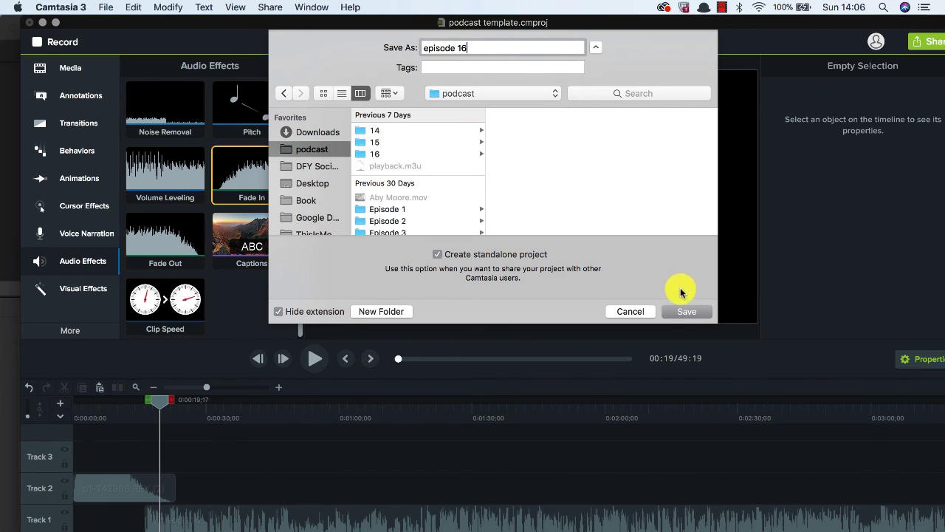
pyautogui.click(686, 310)
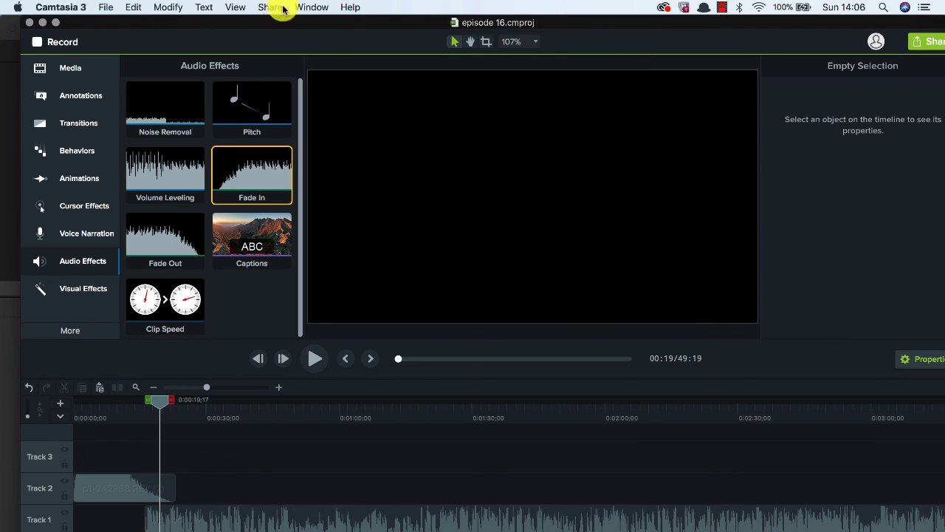
# Export the project's audio only as episode 16.m4a, keeping the Export to M4A format
pyautogui.click(271, 5)
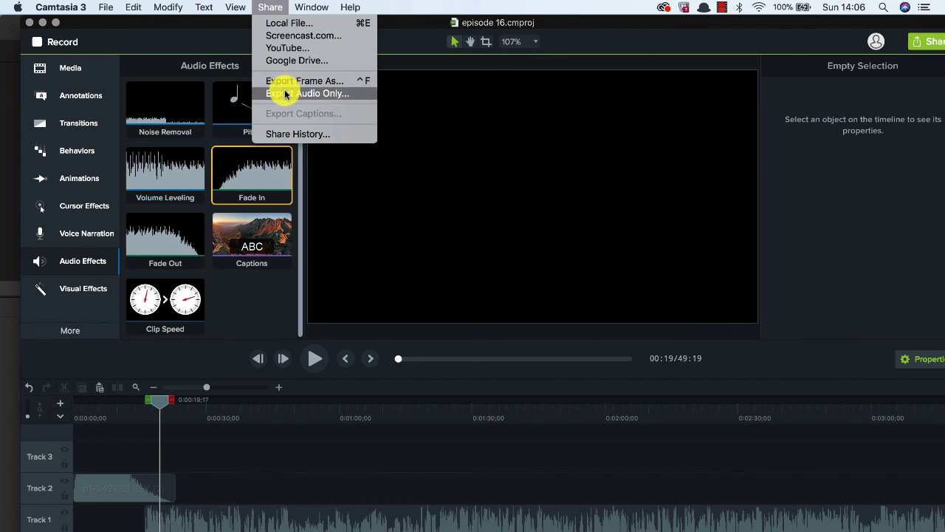
pyautogui.click(319, 93)
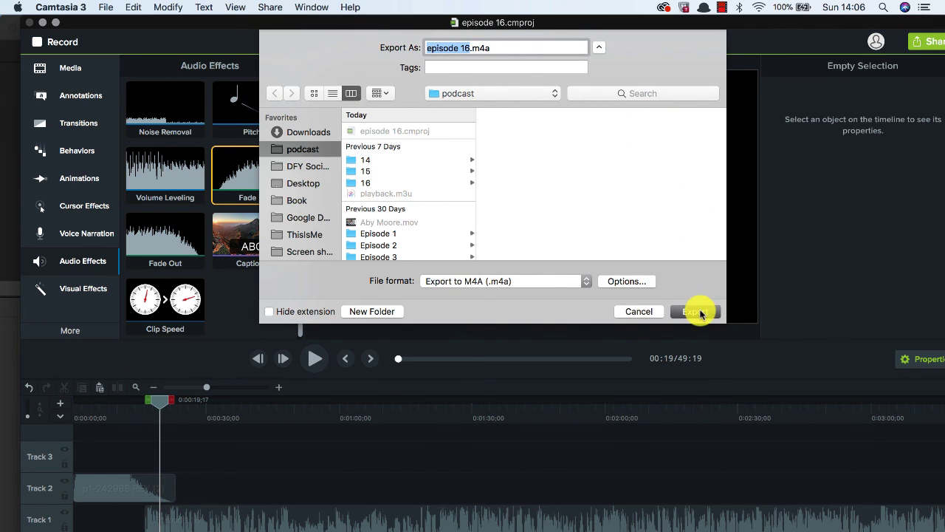
pyautogui.click(694, 311)
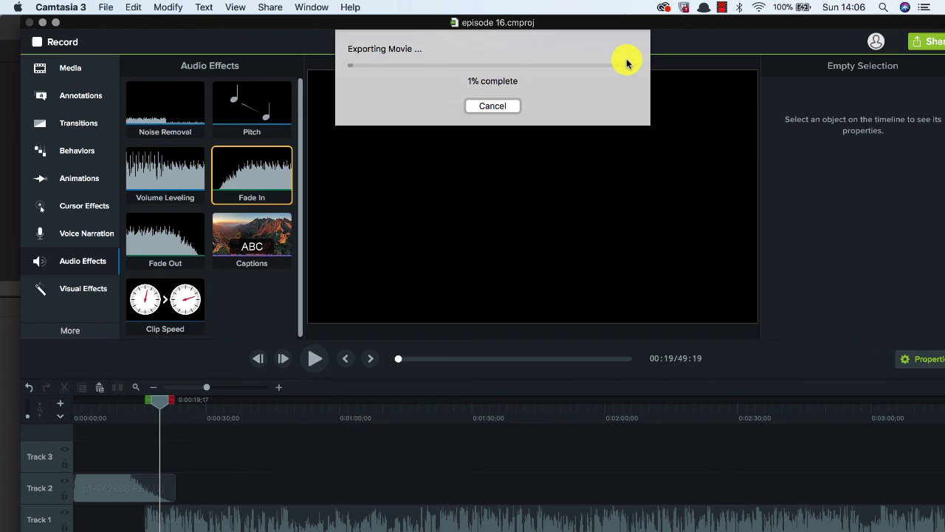
pyautogui.moveTo(509, 189)
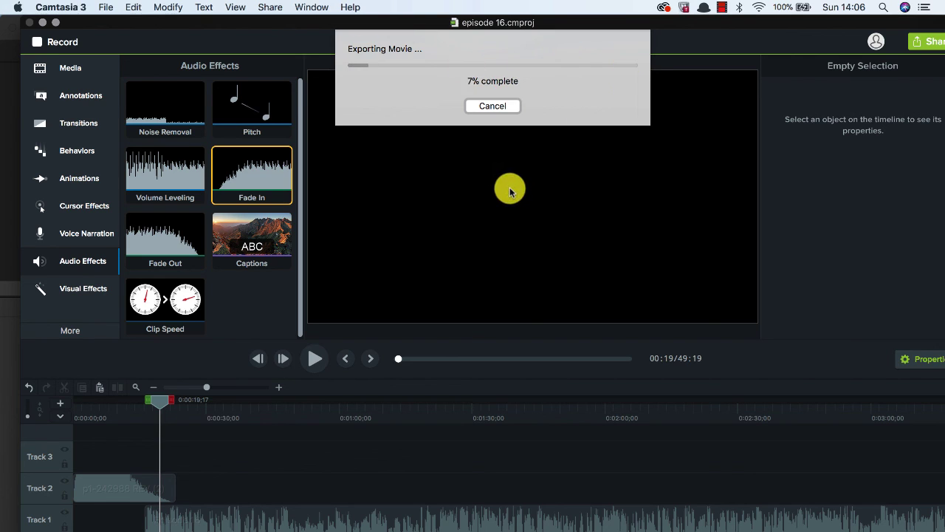